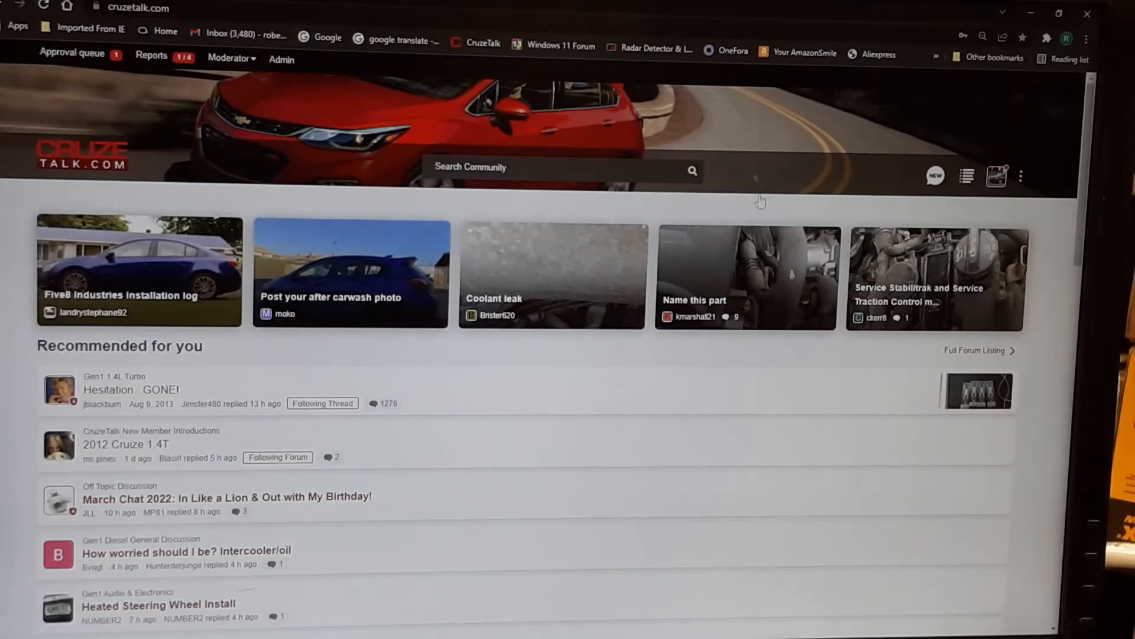
pyautogui.moveTo(967, 177)
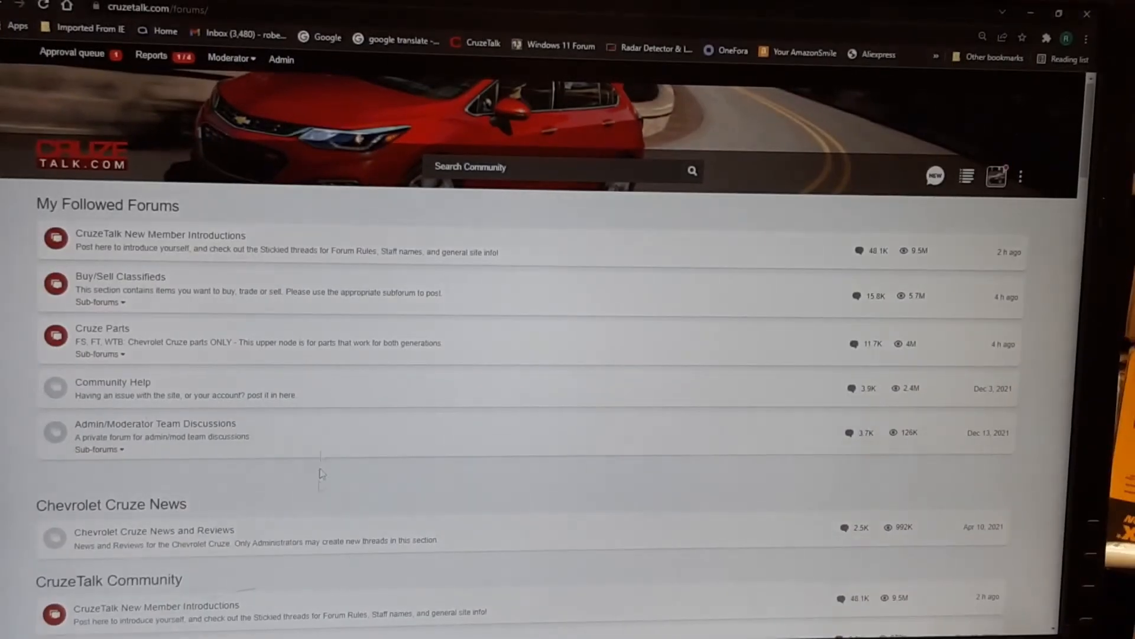
pyautogui.scroll(-3)
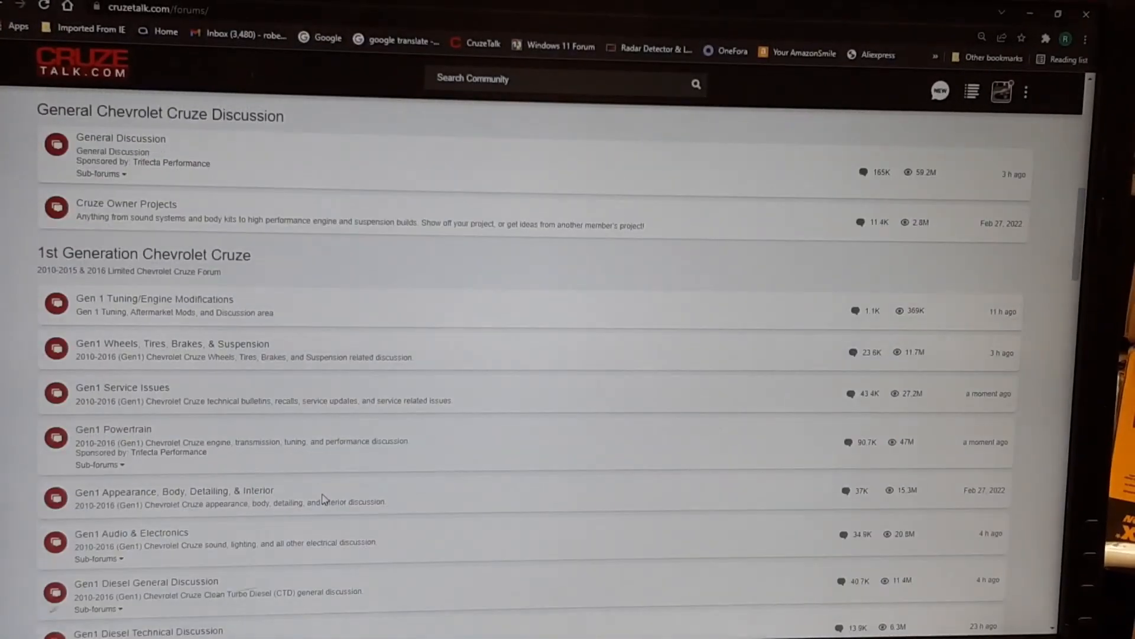
pyautogui.scroll(3)
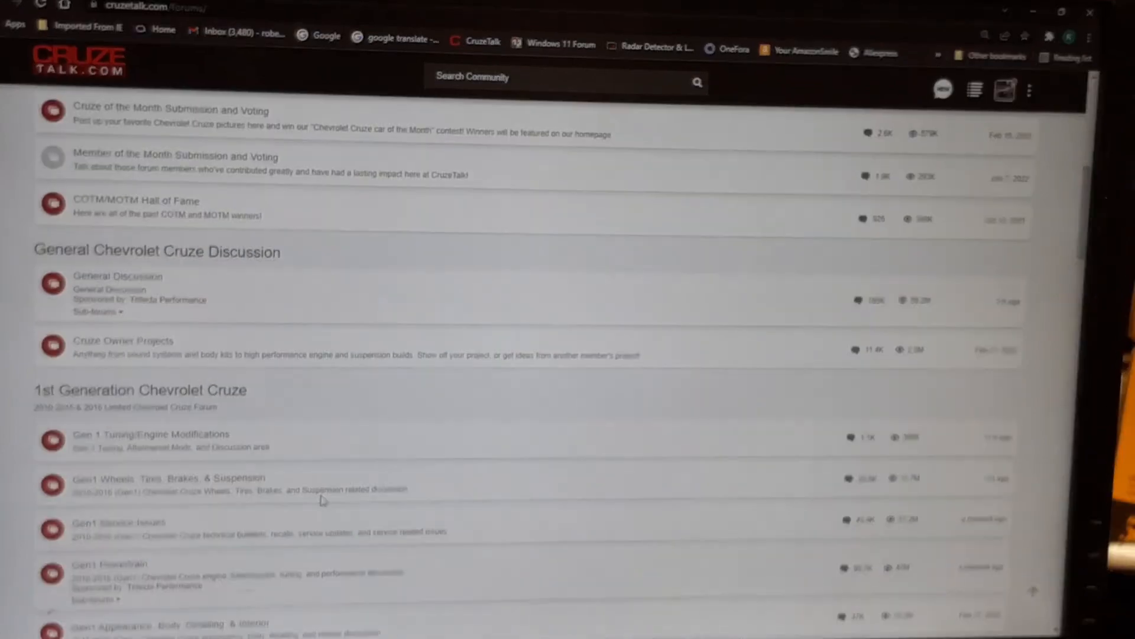
pyautogui.scroll(-3)
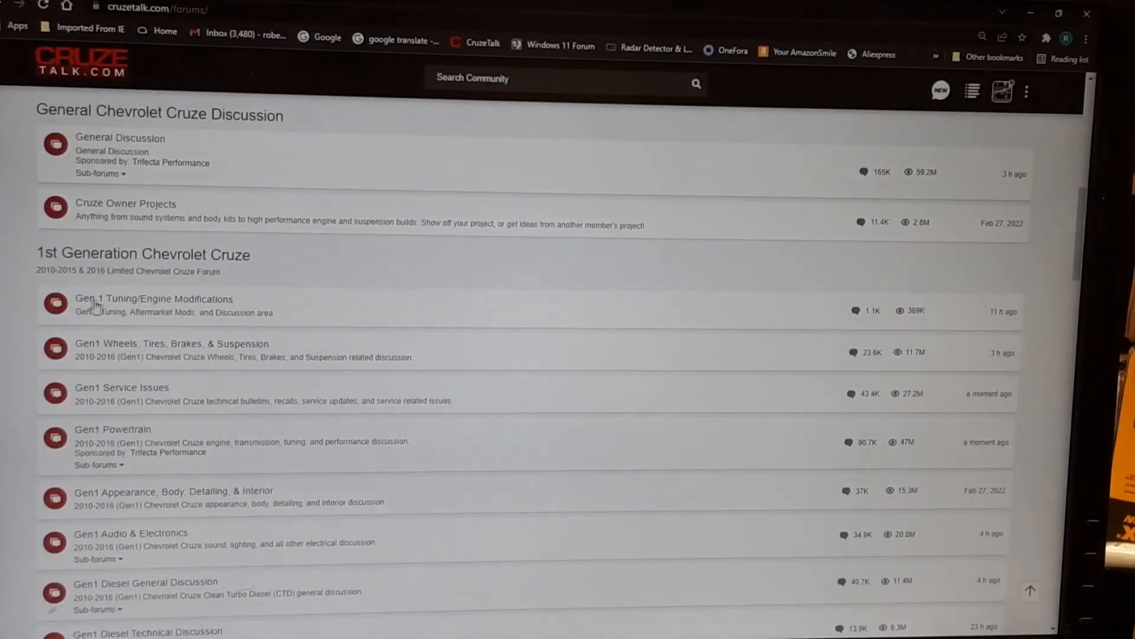
pyautogui.scroll(-3)
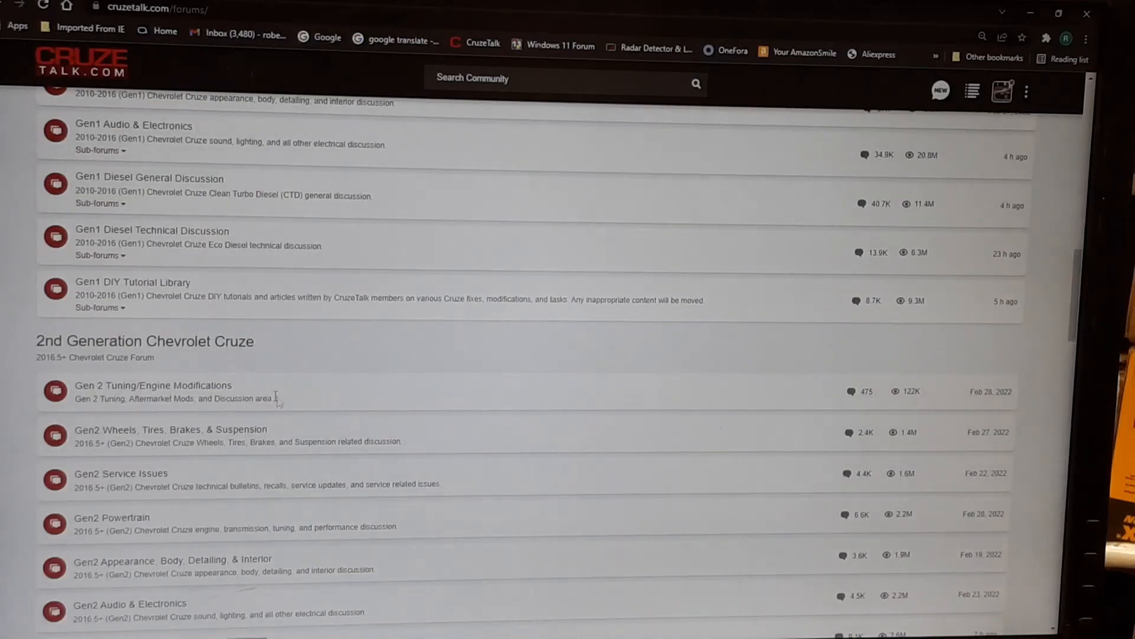
pyautogui.scroll(3)
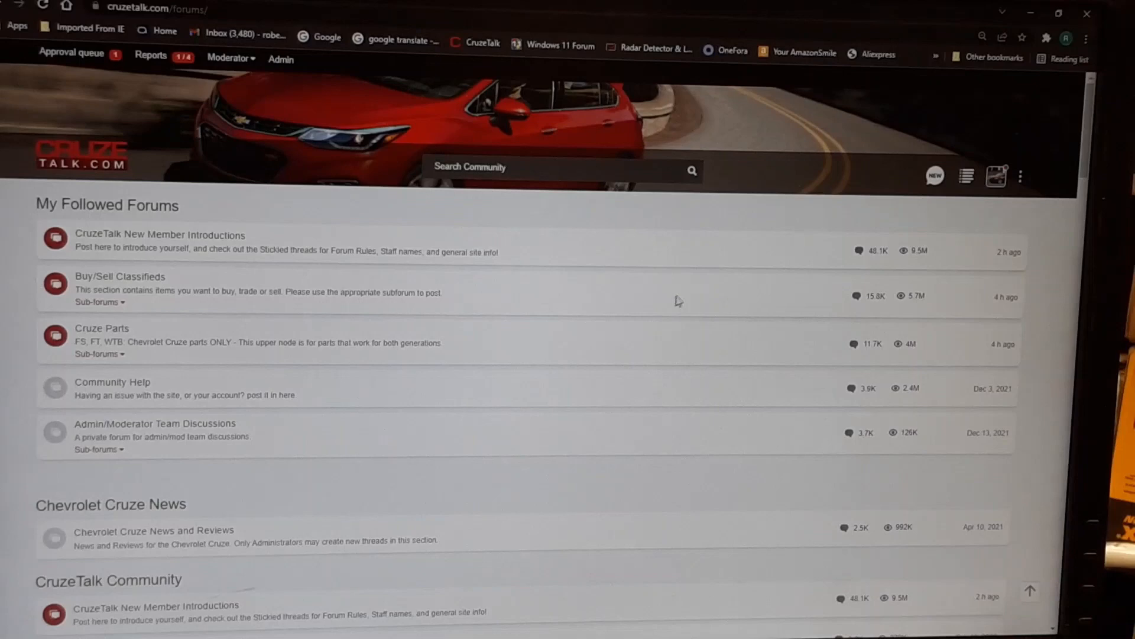
pyautogui.moveTo(788, 162)
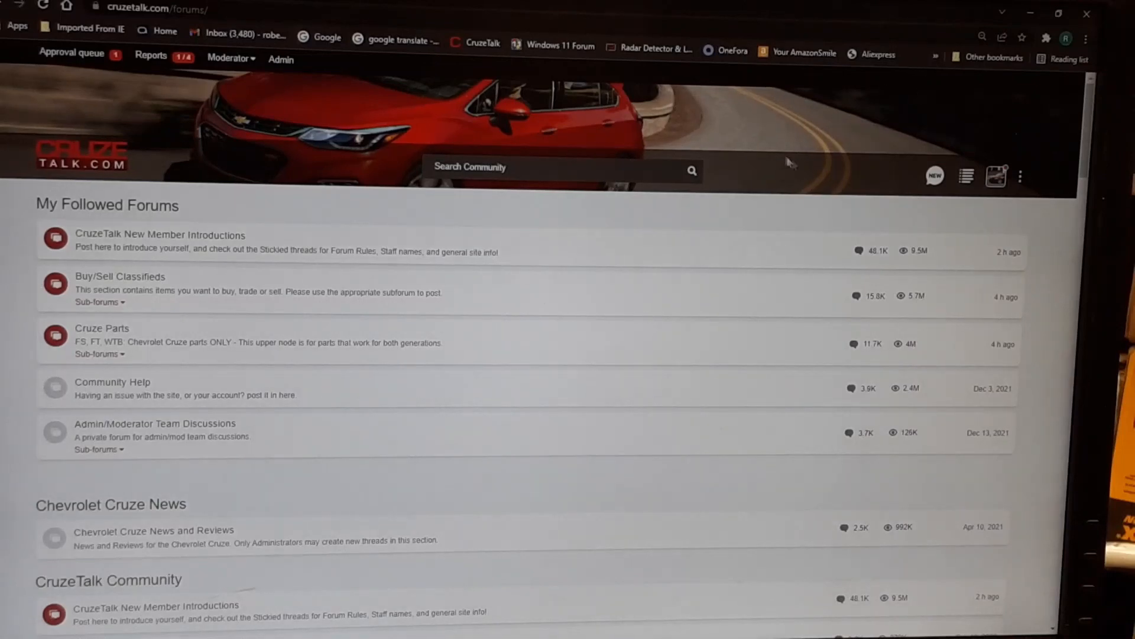